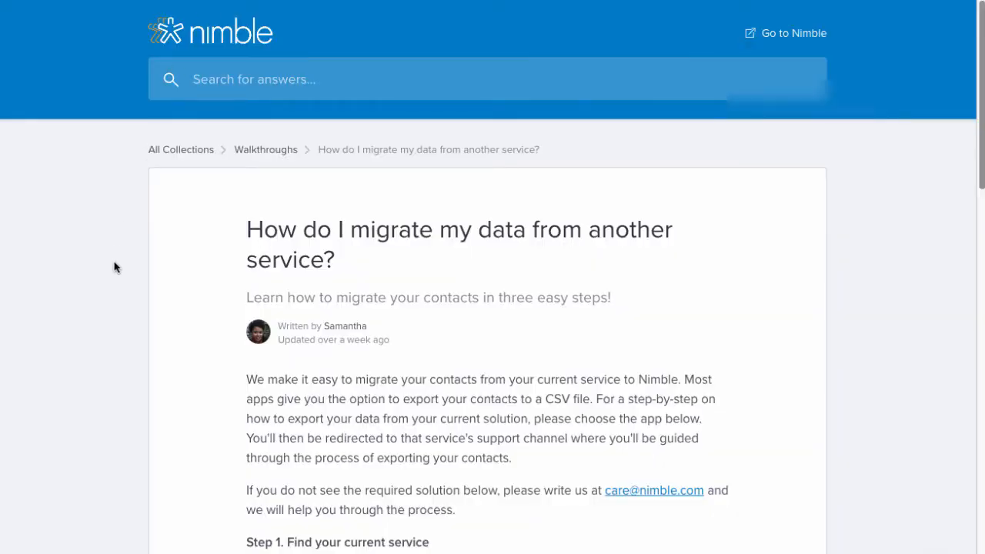
# Review the contacts CSV template, checking the Last Name column and the first two contact rows.
pyautogui.scroll(-3)
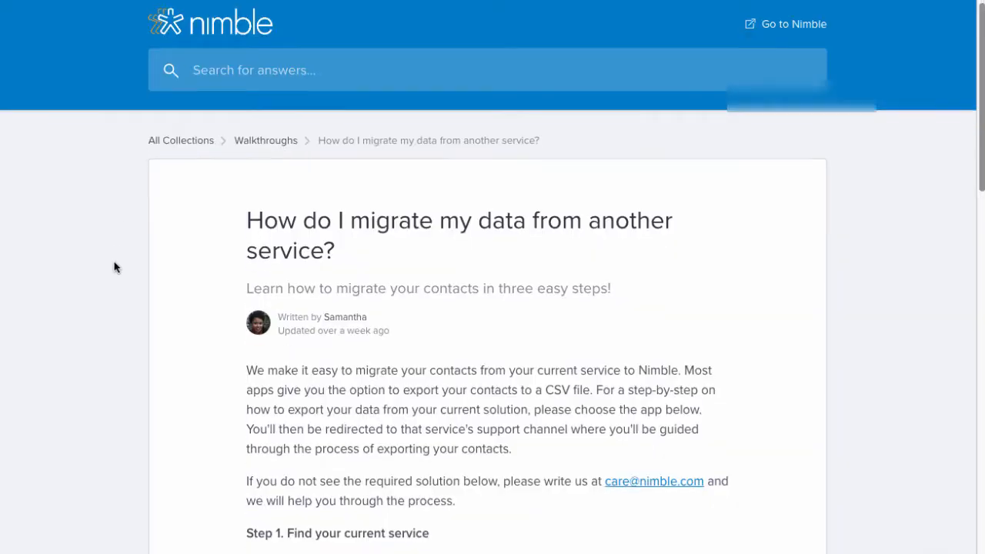
pyautogui.scroll(-3)
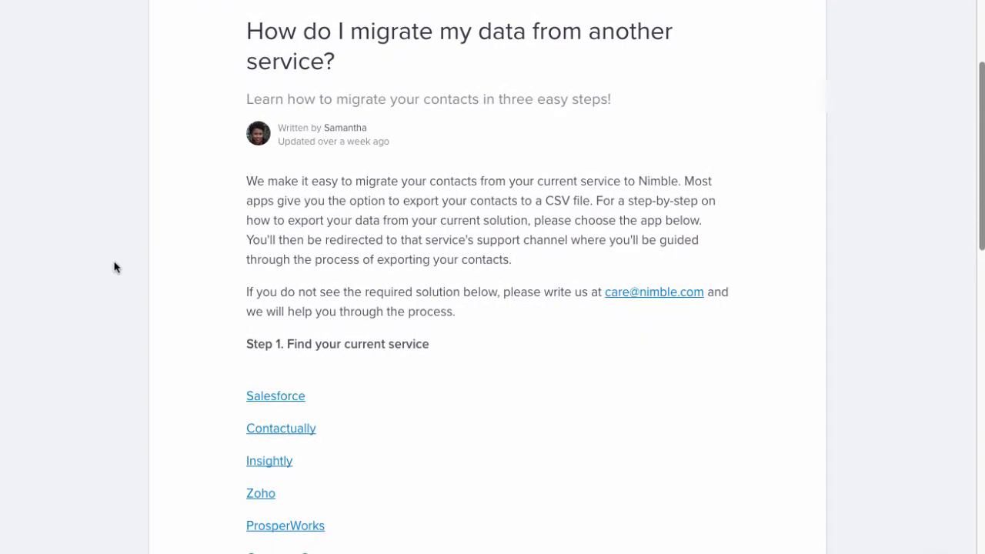
pyautogui.scroll(-3)
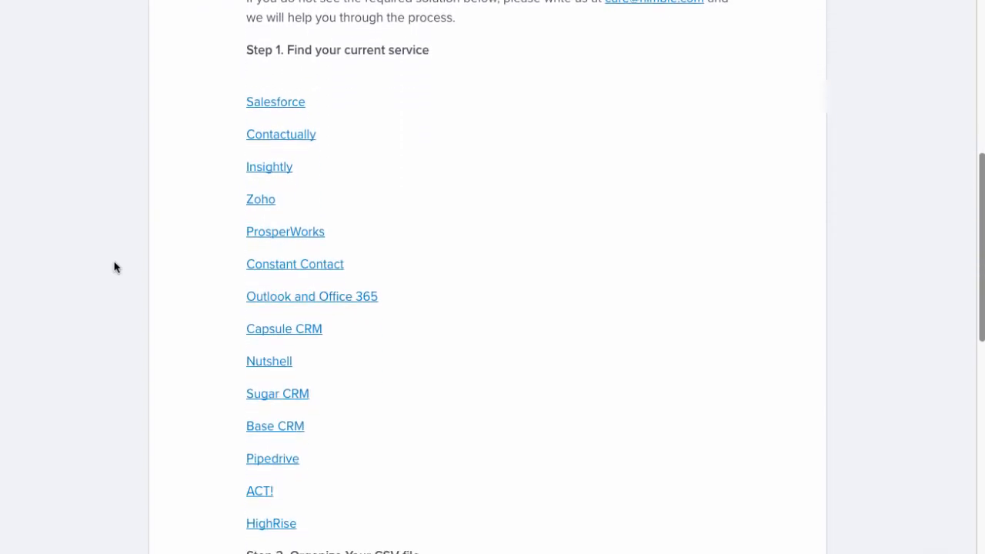
pyautogui.scroll(-3)
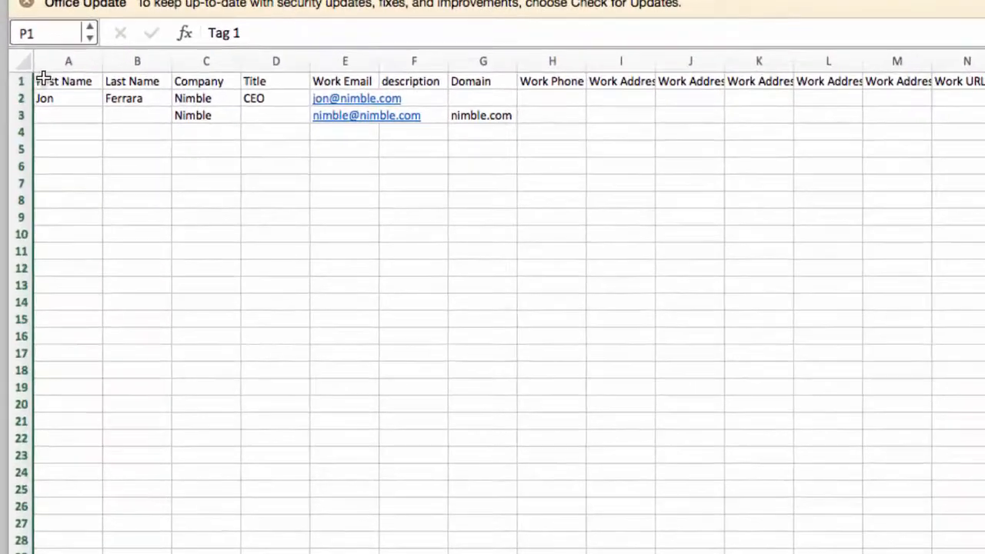
pyautogui.click(136, 62)
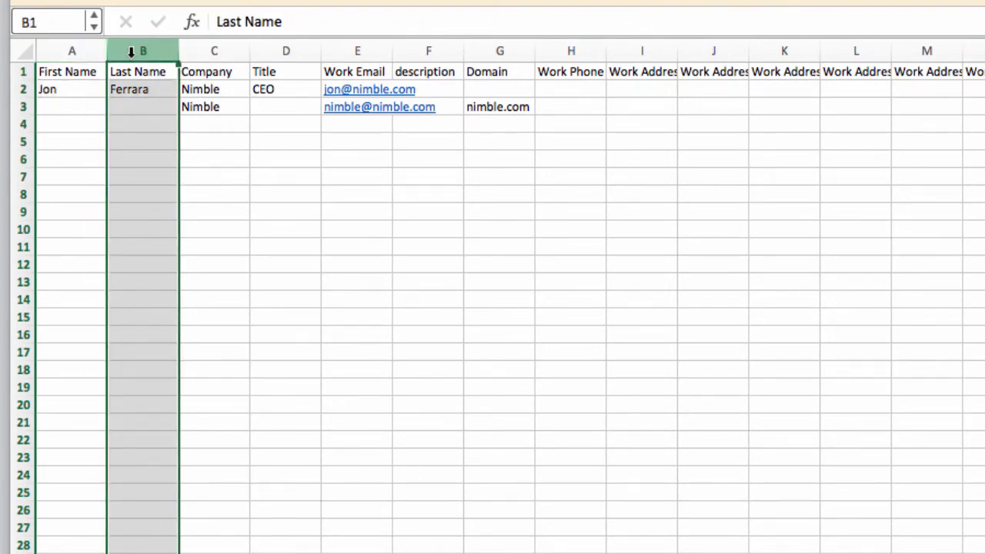
pyautogui.click(213, 51)
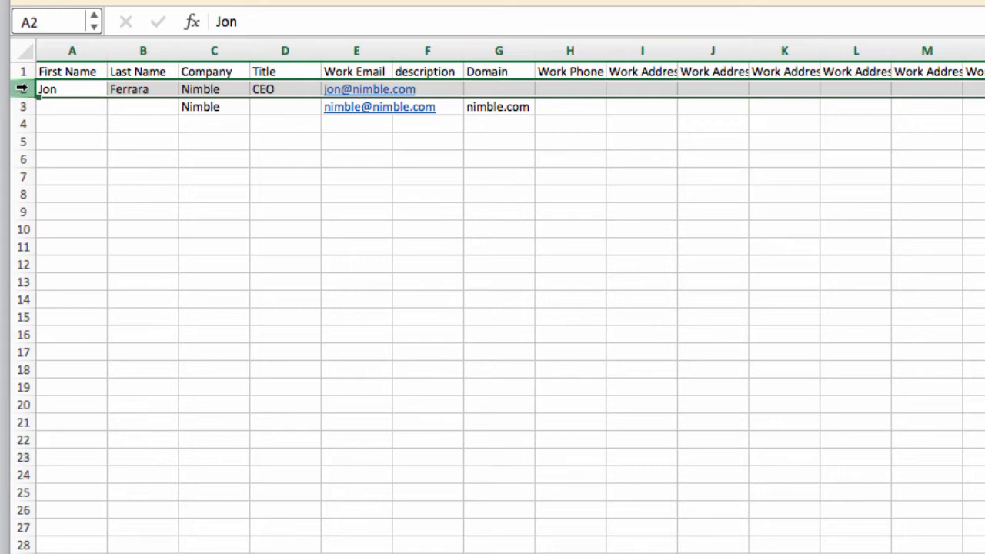
pyautogui.click(72, 106)
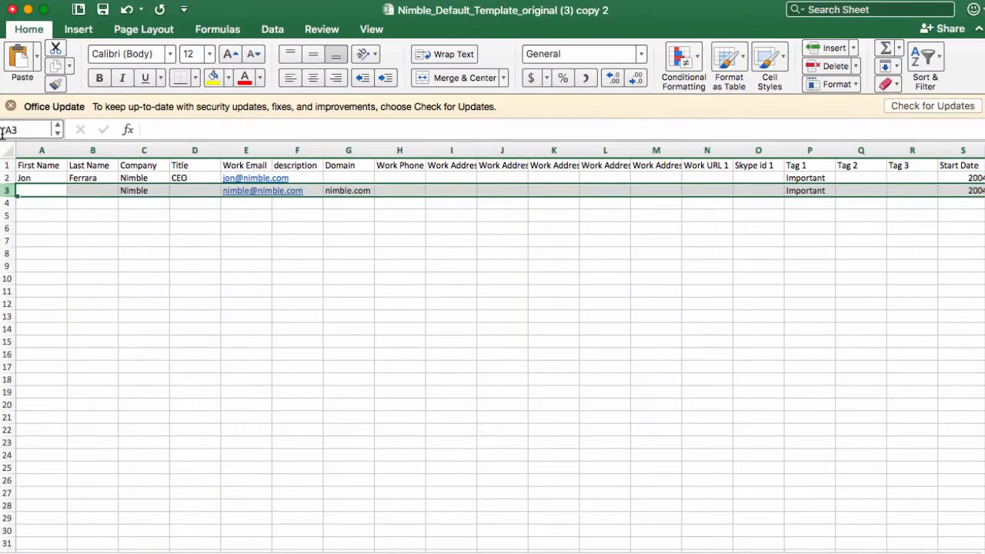
pyautogui.moveTo(29, 130)
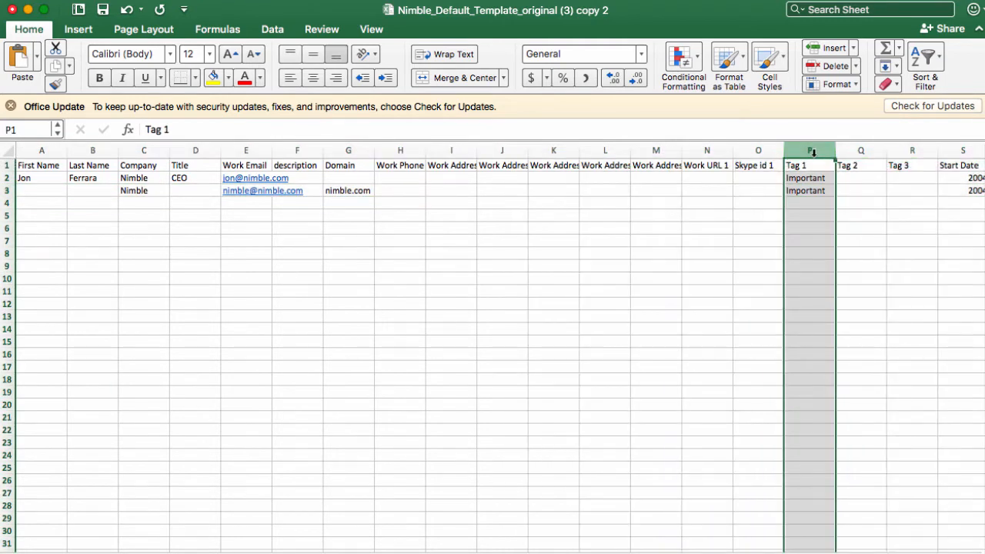
pyautogui.hscroll(3)
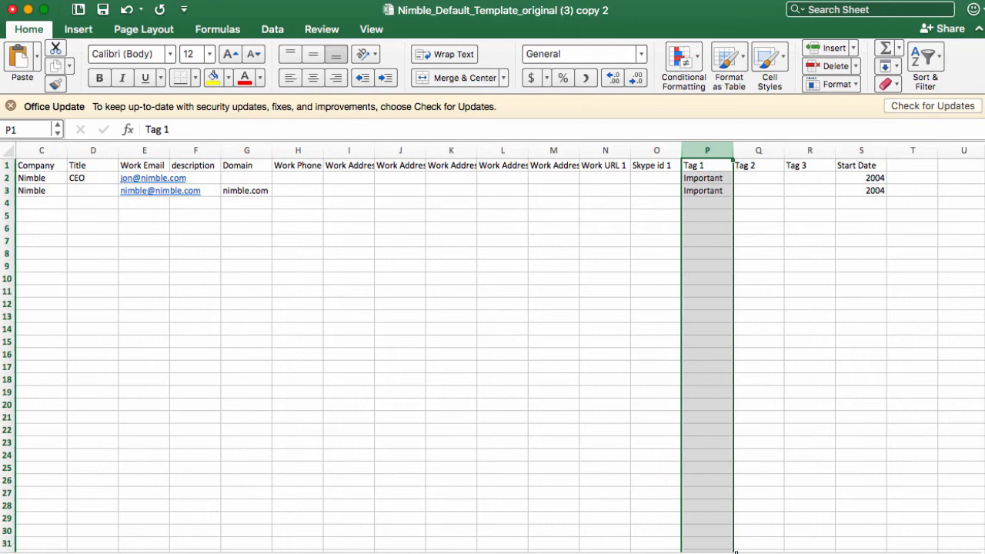
pyautogui.click(862, 151)
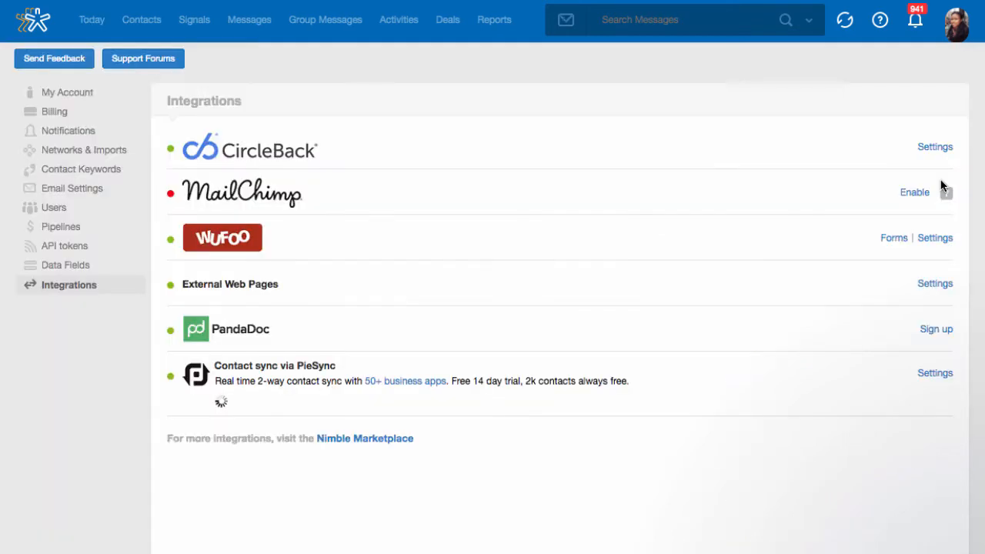
# In Data Fields settings, add a new custom tab labelled Additional Info.
pyautogui.click(65, 265)
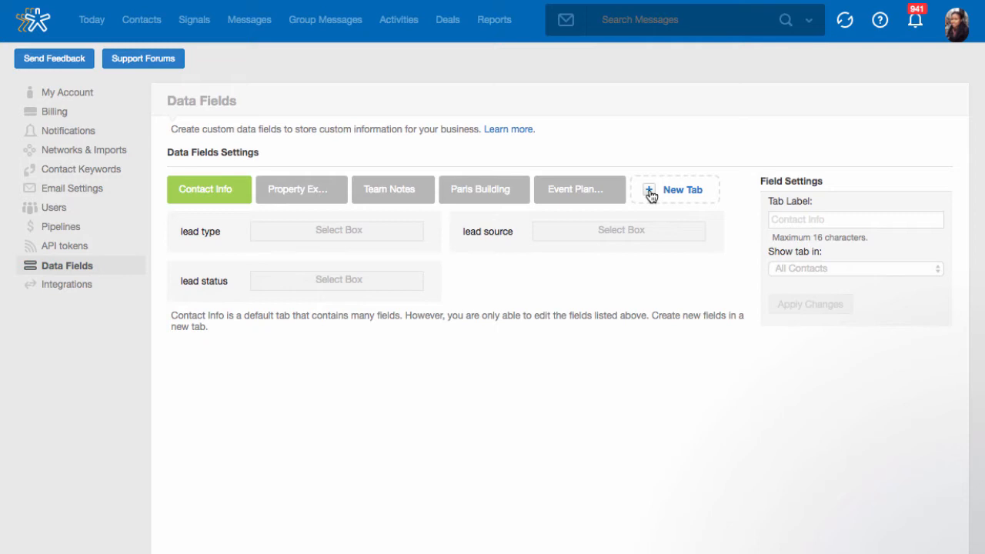
pyautogui.click(673, 189)
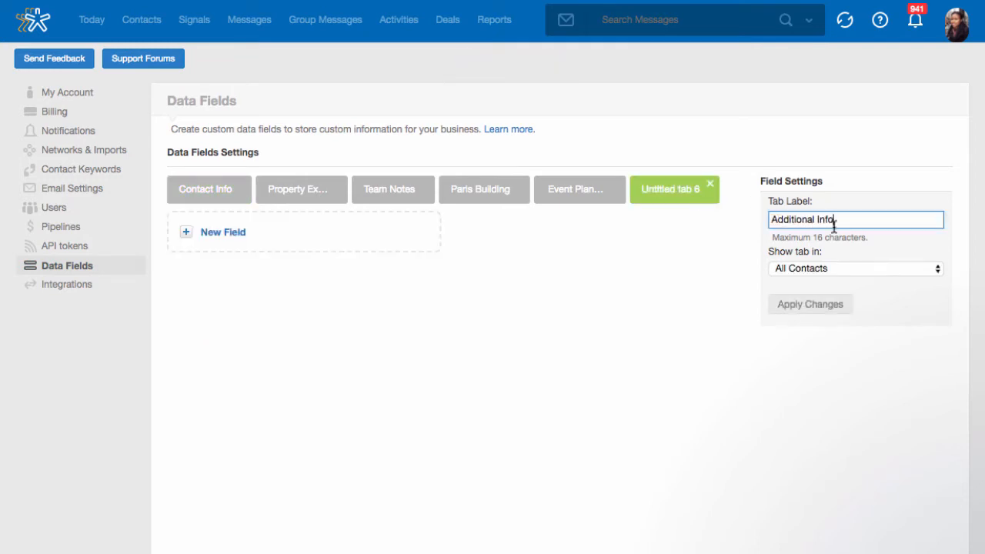
pyautogui.click(809, 305)
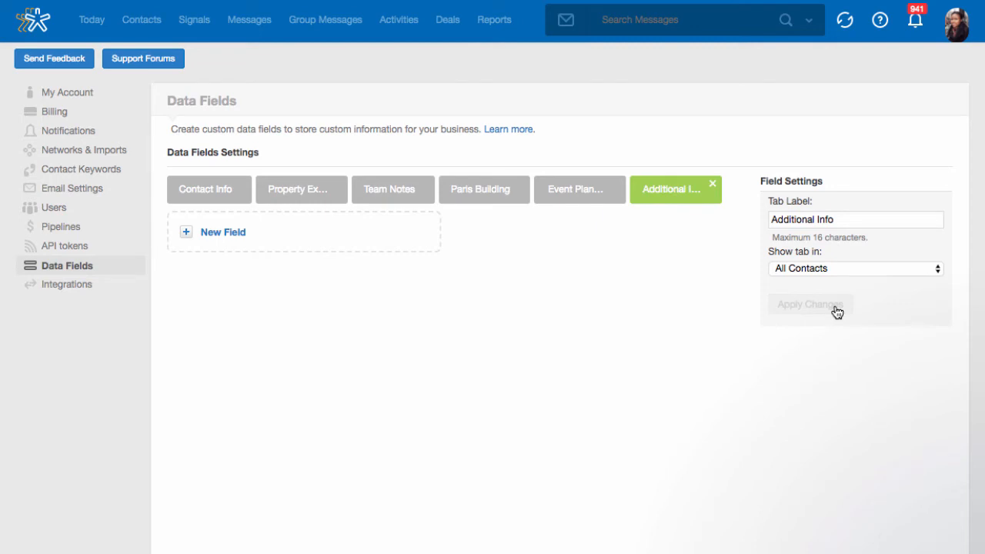
pyautogui.moveTo(185, 234)
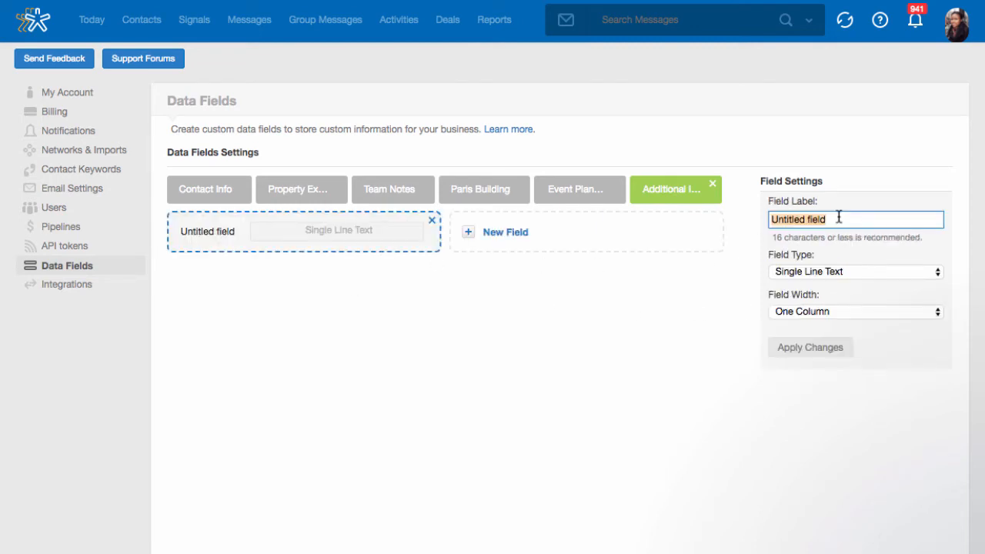
# Add a Start Date field to the Additional Info tab and go to Networks & Imports.
pyautogui.write('Start Date')
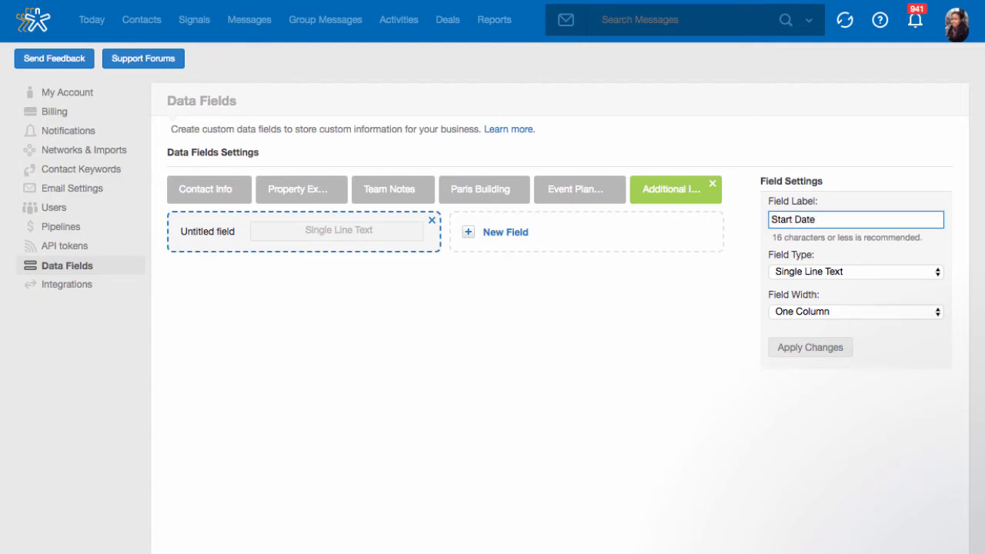
pyautogui.click(809, 348)
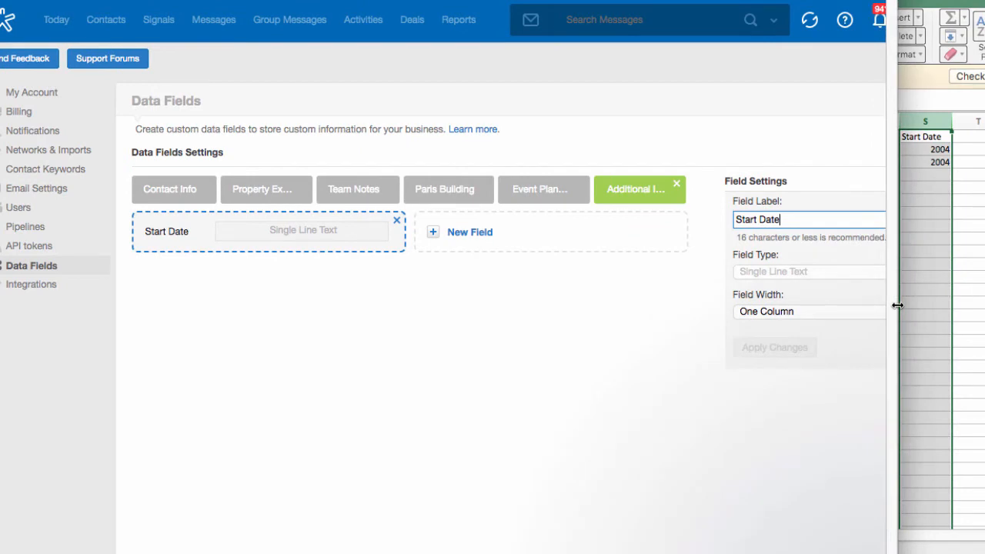
pyautogui.click(173, 189)
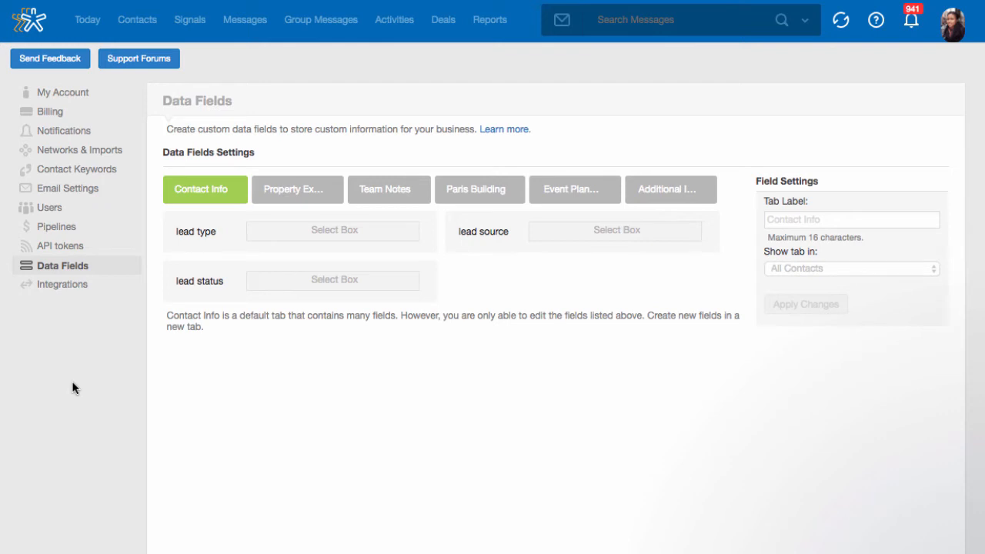
pyautogui.moveTo(63, 130)
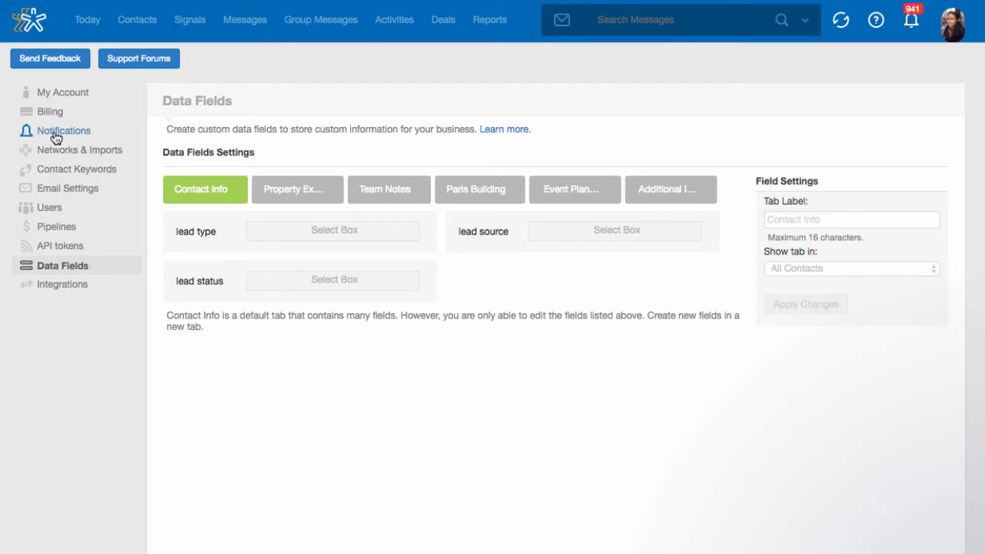
pyautogui.click(86, 150)
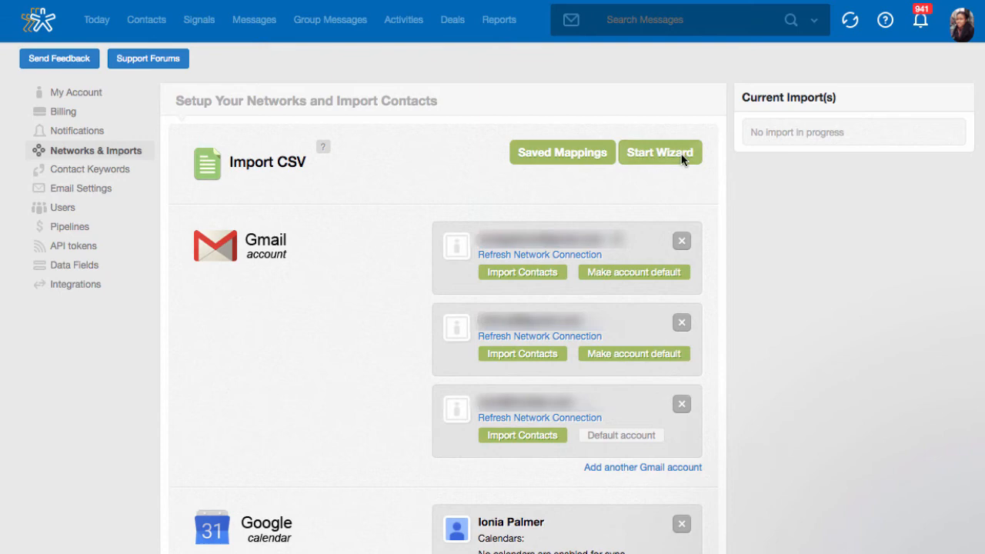
# Start the CSV Import Wizard, review the default data source mappings and continue to field matching.
pyautogui.click(659, 153)
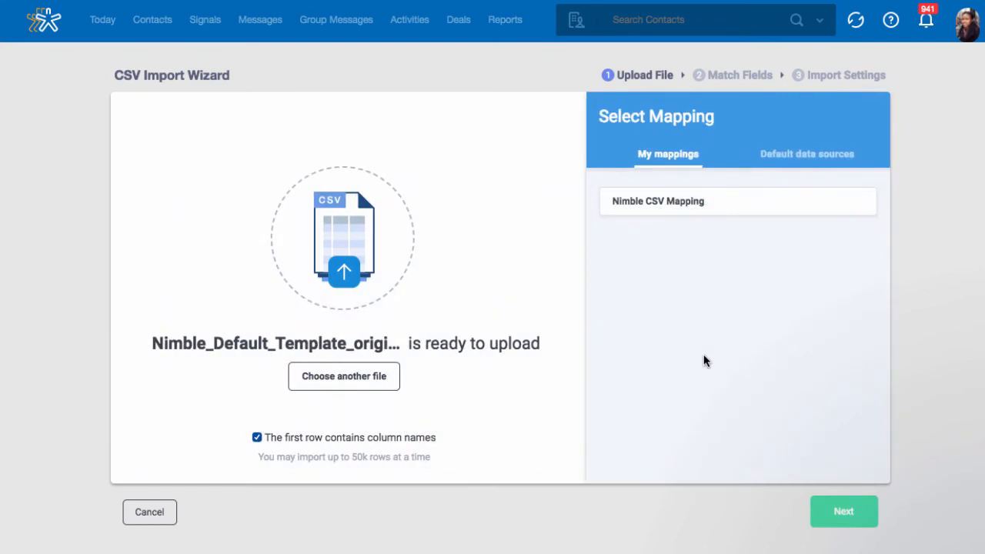
pyautogui.click(806, 154)
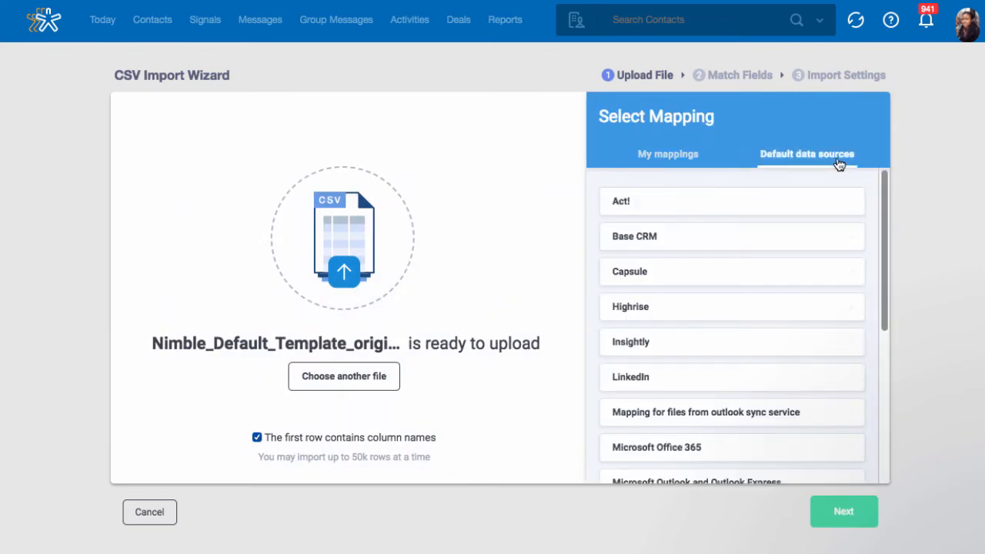
pyautogui.scroll(-3)
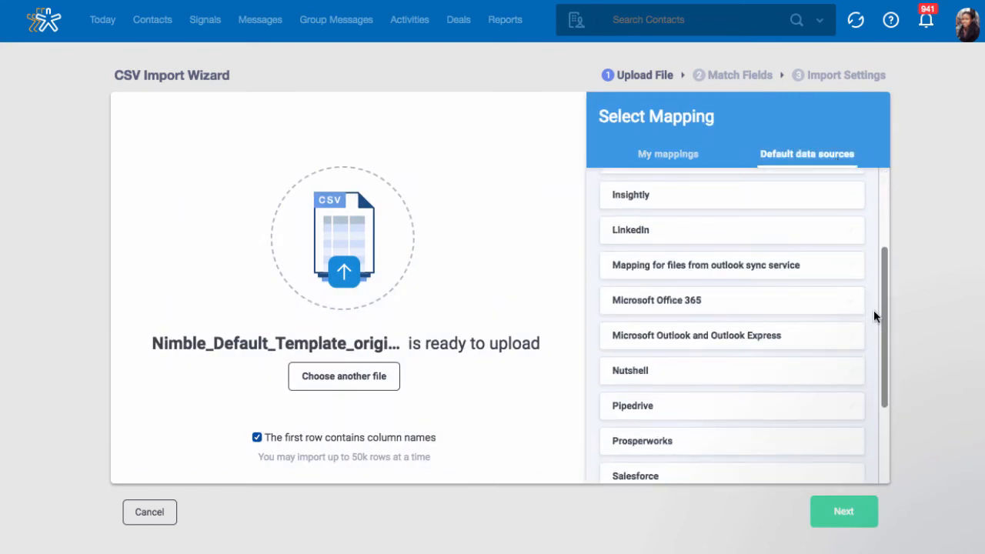
pyautogui.scroll(-3)
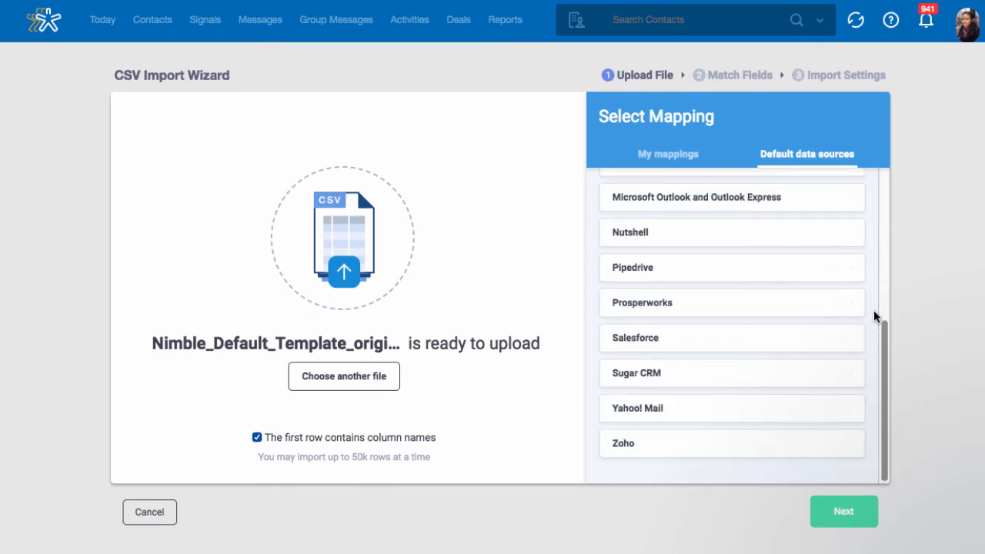
pyautogui.click(844, 511)
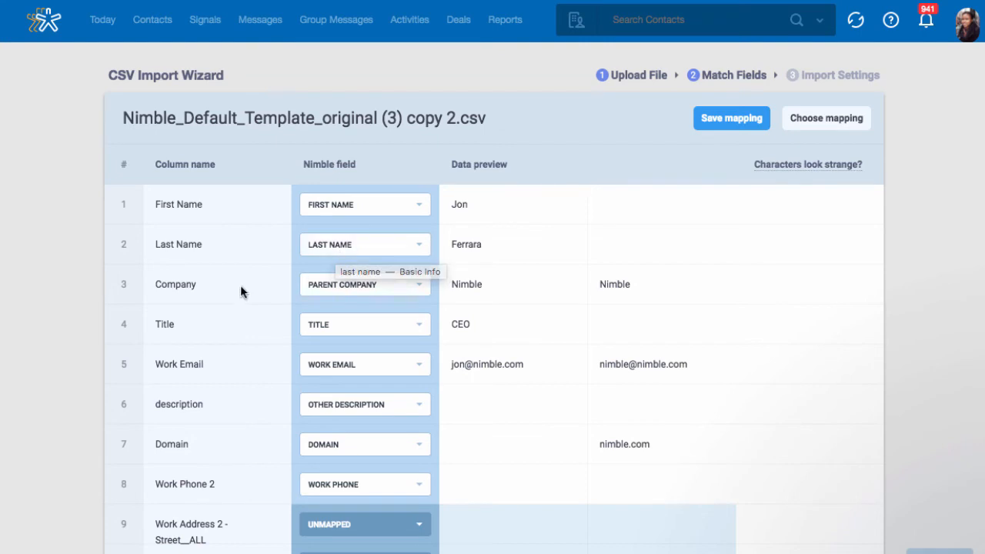
# Map row 9's street column to Address (Work) – Street 1 and skip all remaining unmapped columns.
pyautogui.scroll(-3)
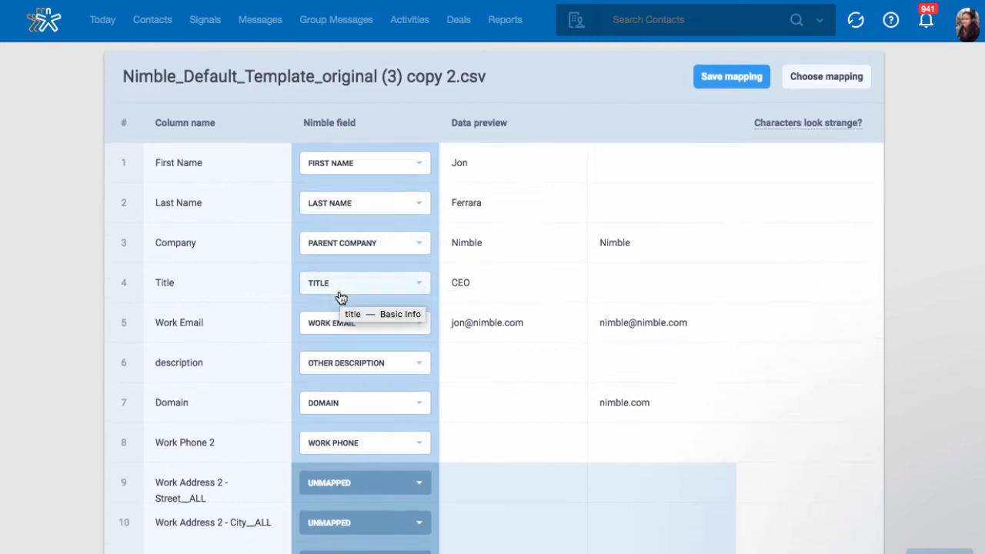
pyautogui.scroll(-3)
pyautogui.write('address')
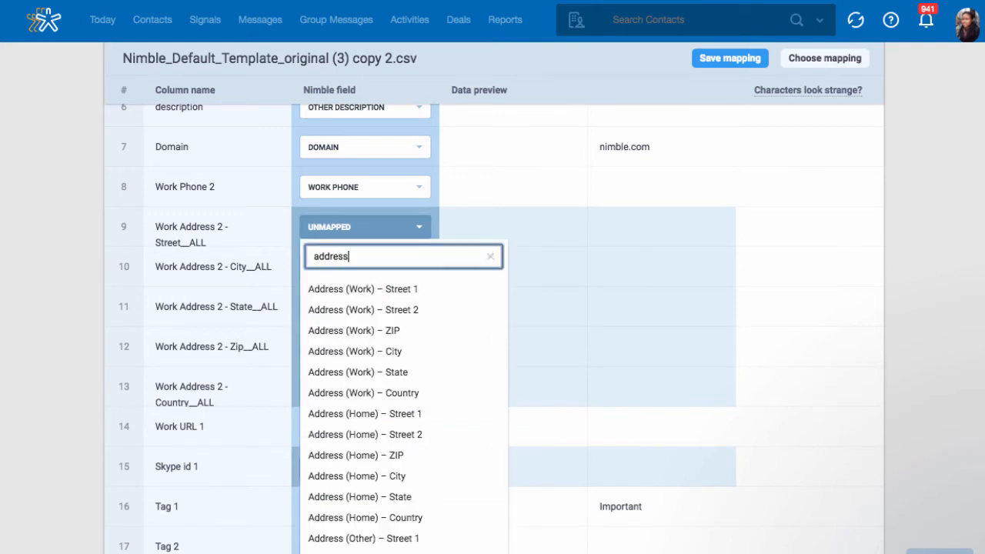
pyautogui.click(364, 289)
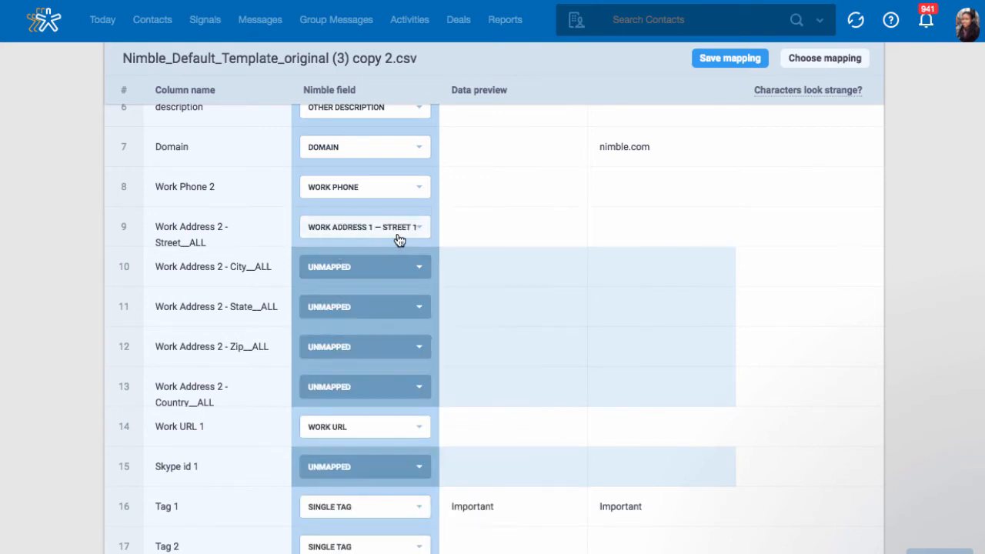
pyautogui.moveTo(399, 233)
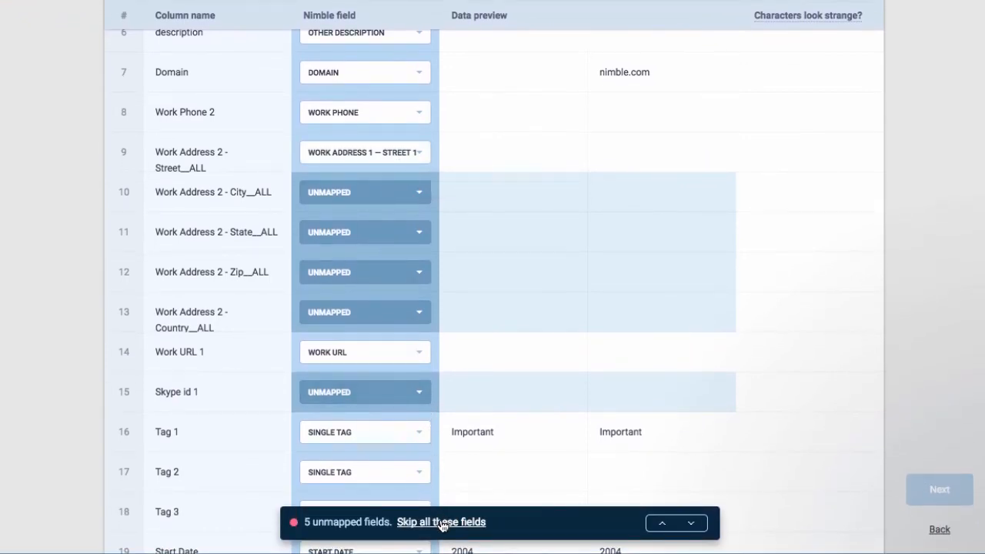
pyautogui.click(440, 522)
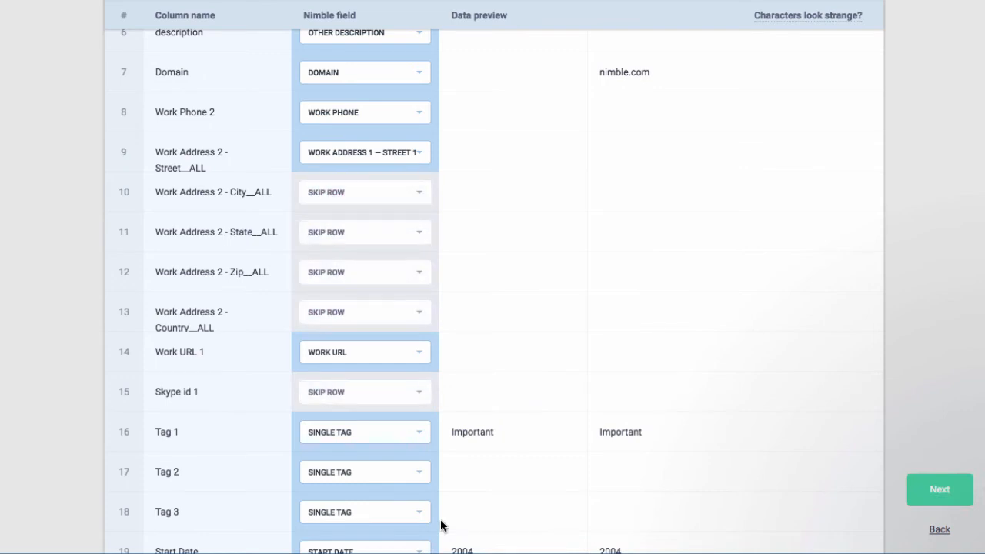
pyautogui.scroll(-3)
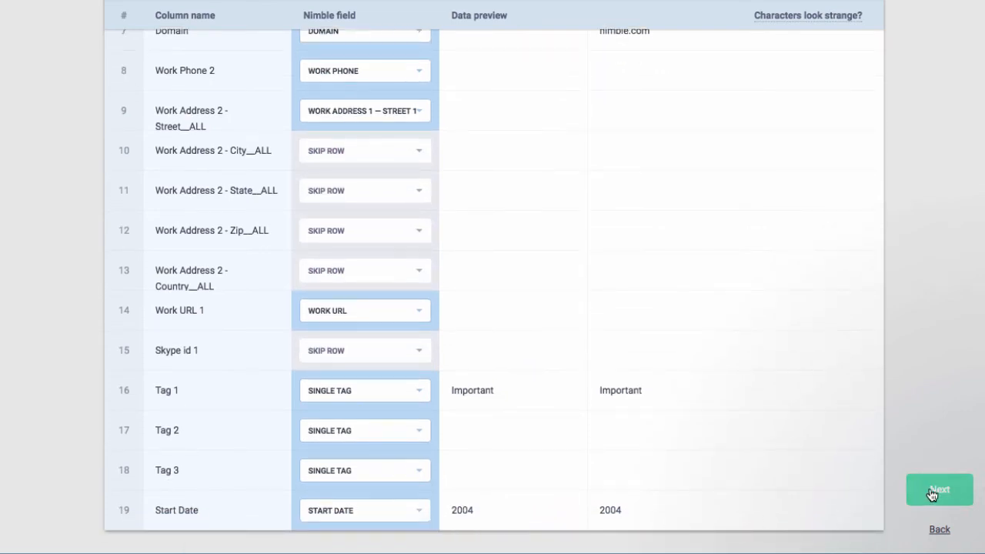
# Set name-based merging for people and companies, tag the import New Import 2018 and finish.
pyautogui.click(939, 490)
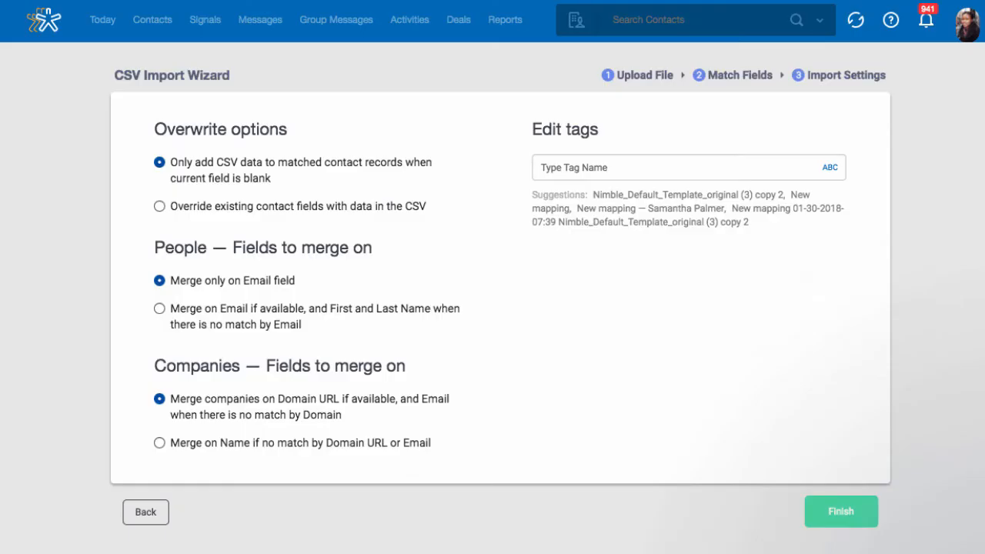
pyautogui.moveTo(933, 209)
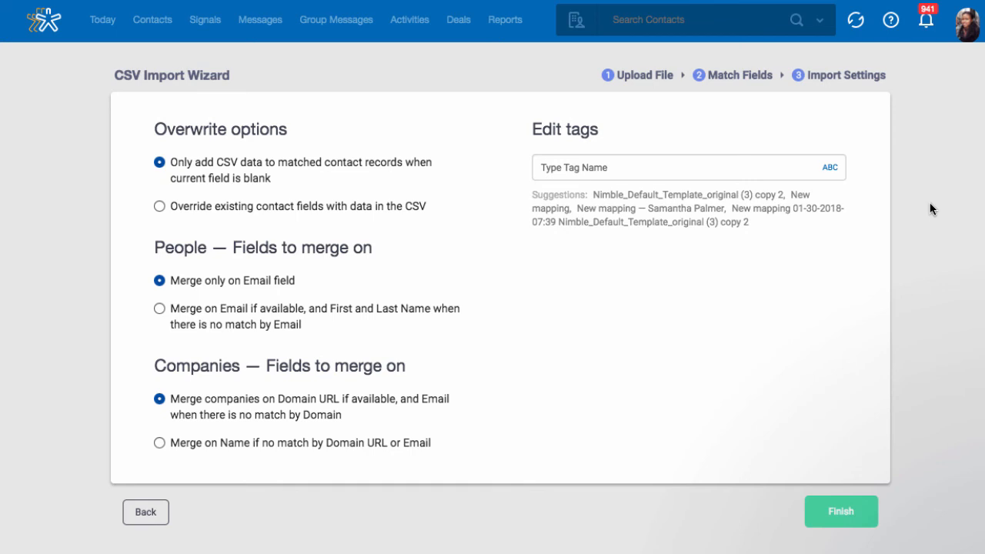
pyautogui.moveTo(400, 163)
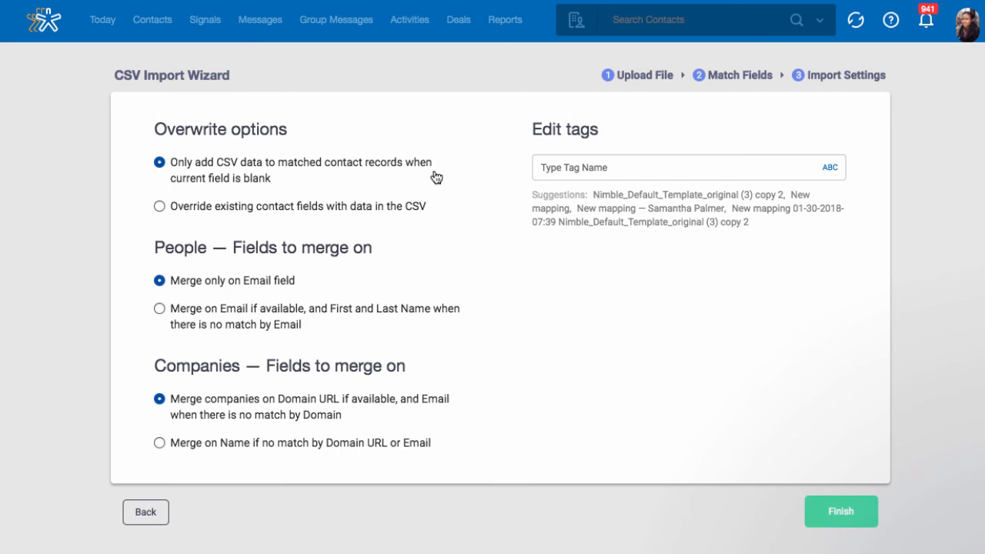
pyautogui.moveTo(414, 300)
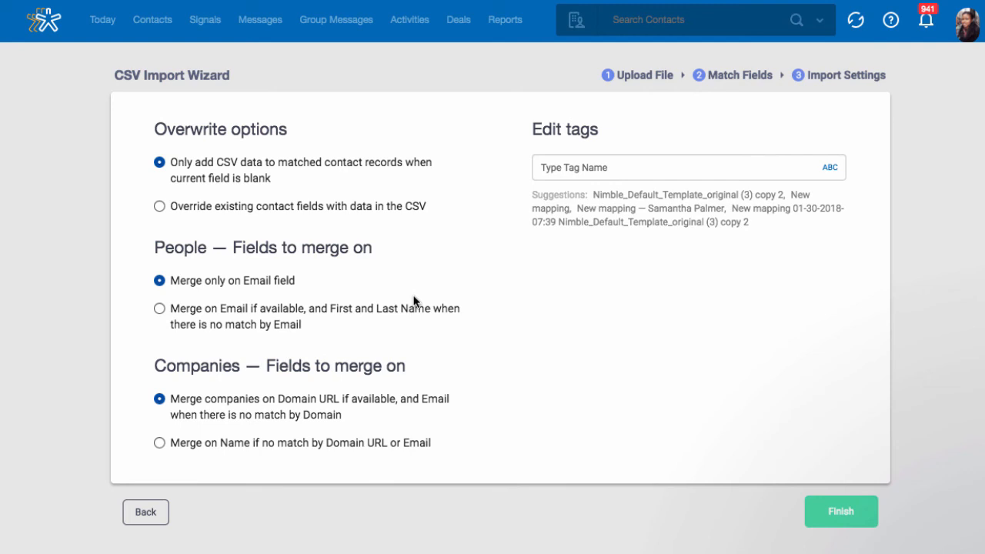
pyautogui.moveTo(467, 424)
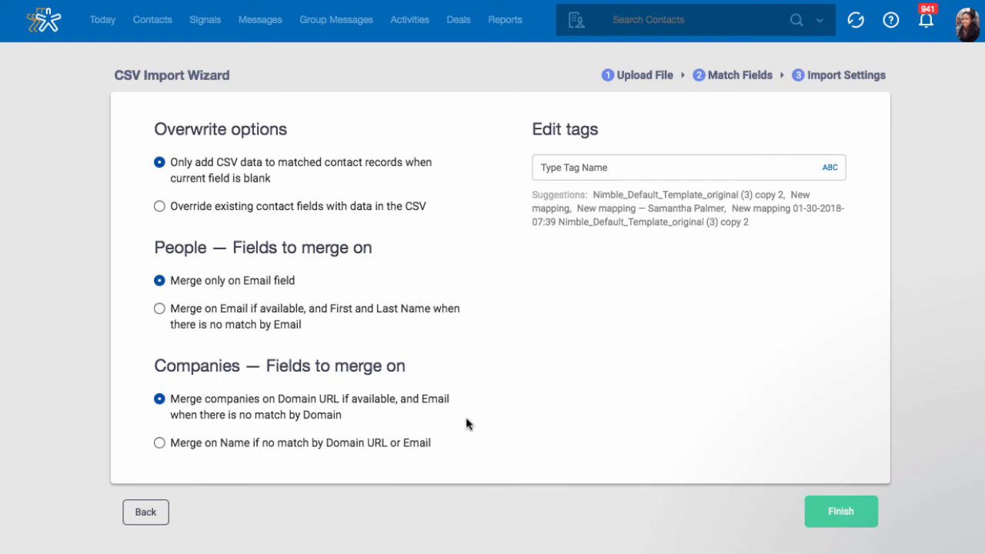
pyautogui.moveTo(593, 268)
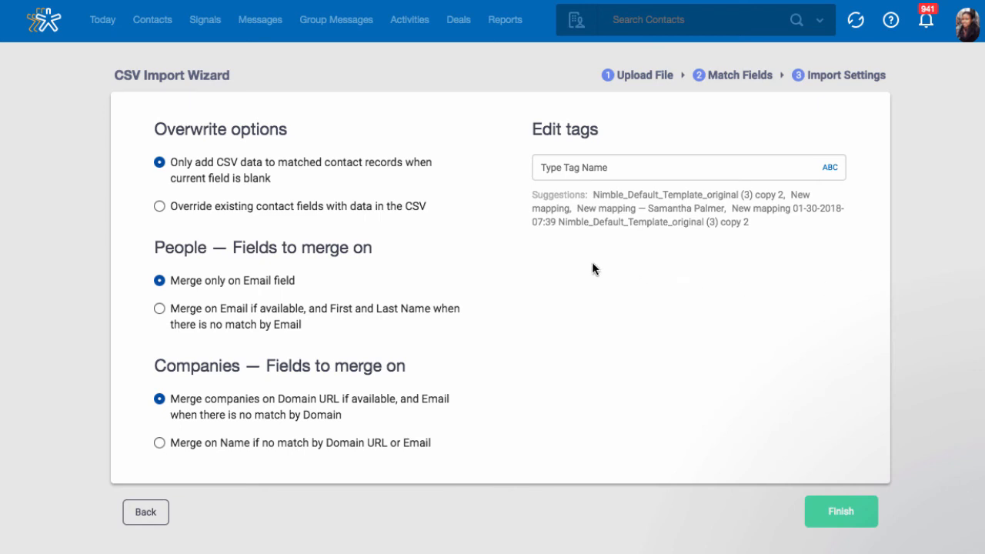
pyautogui.click(160, 308)
pyautogui.write('New Import 2018')
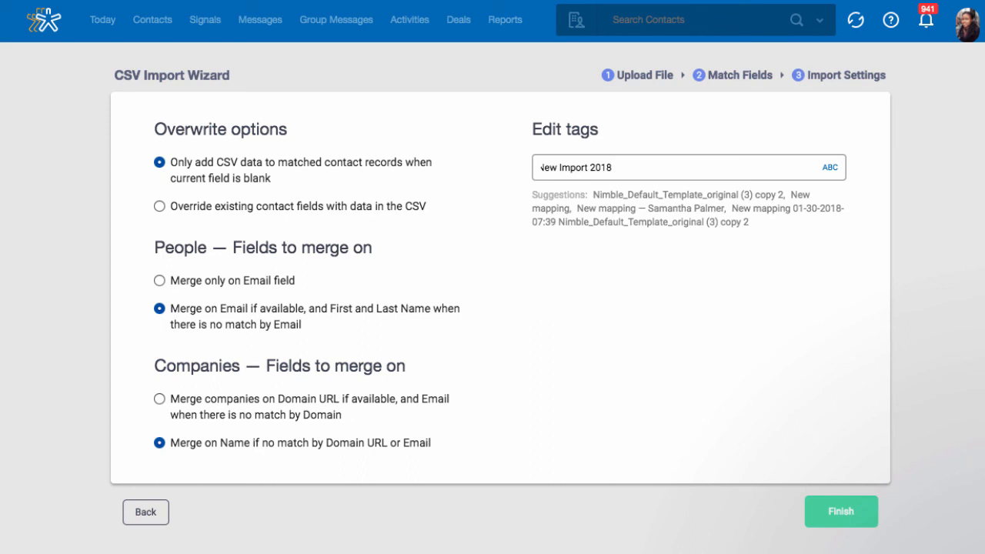
pyautogui.click(840, 511)
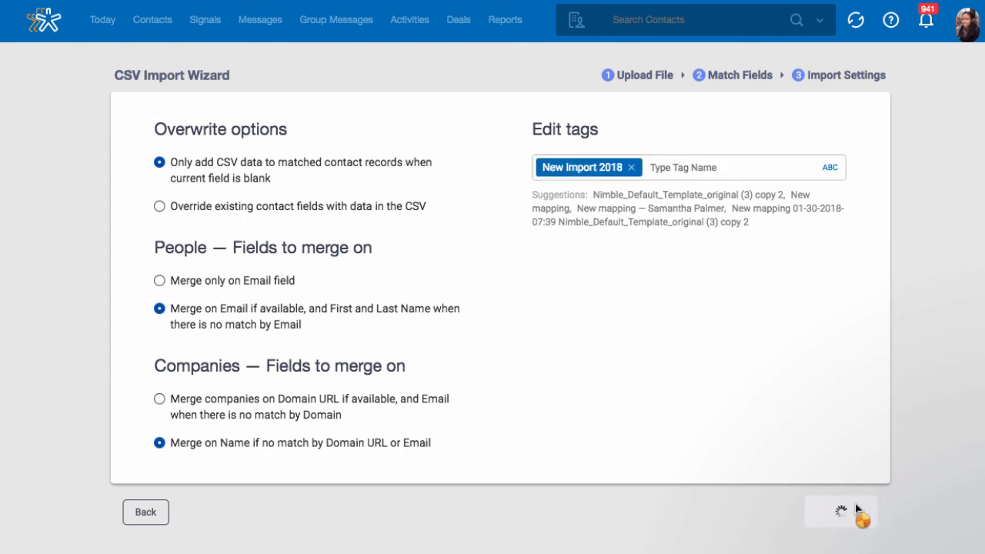
pyautogui.click(840, 514)
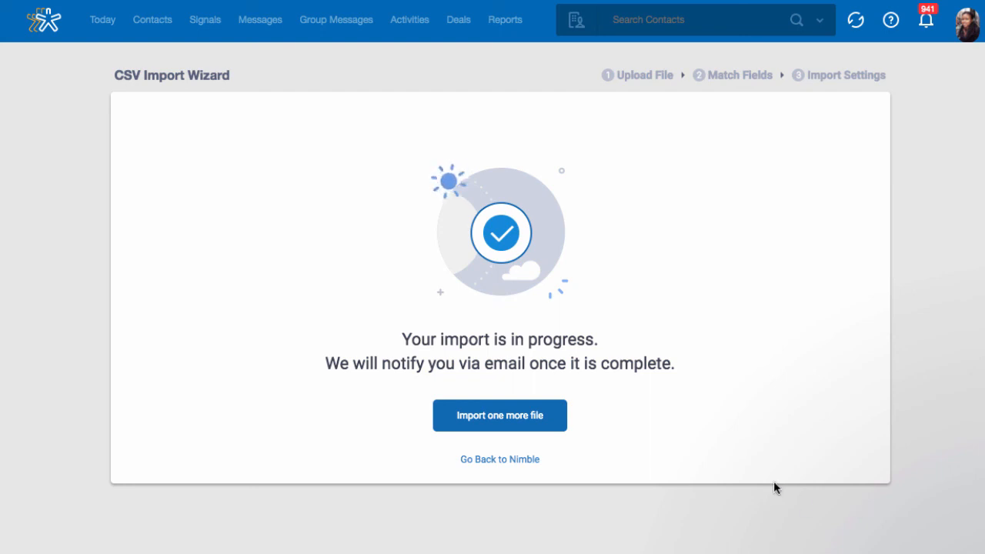
pyautogui.moveTo(594, 477)
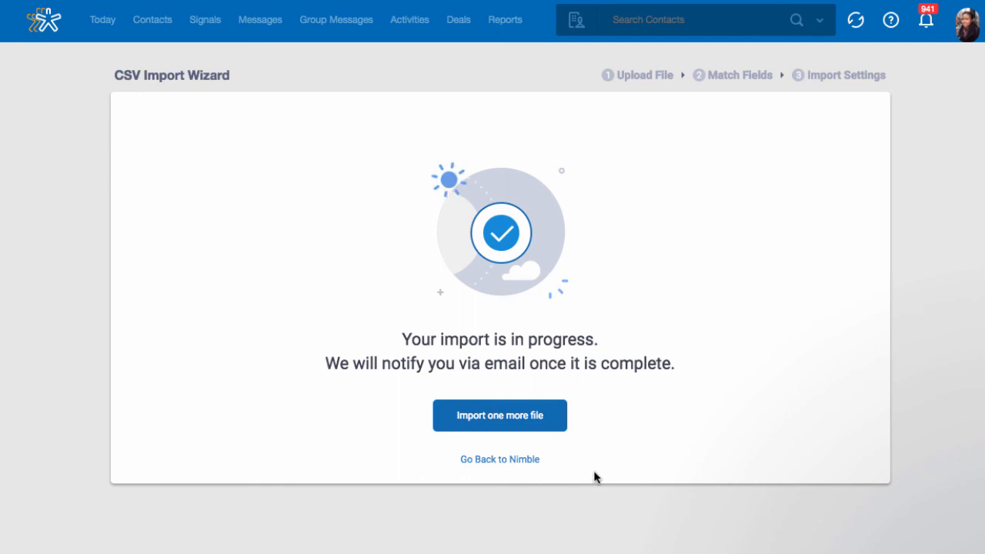
# Return from the import-in-progress screen to the Today dashboard.
pyautogui.click(498, 459)
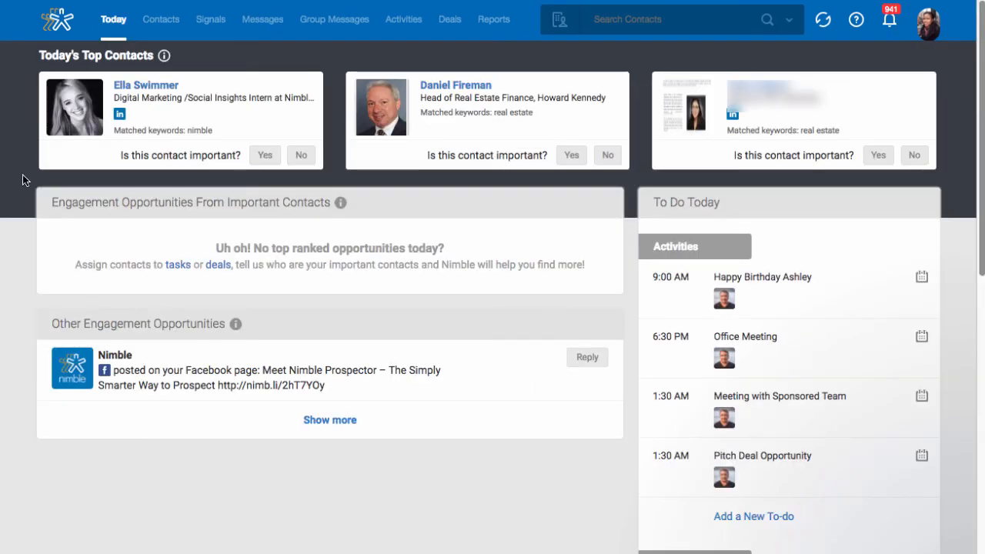